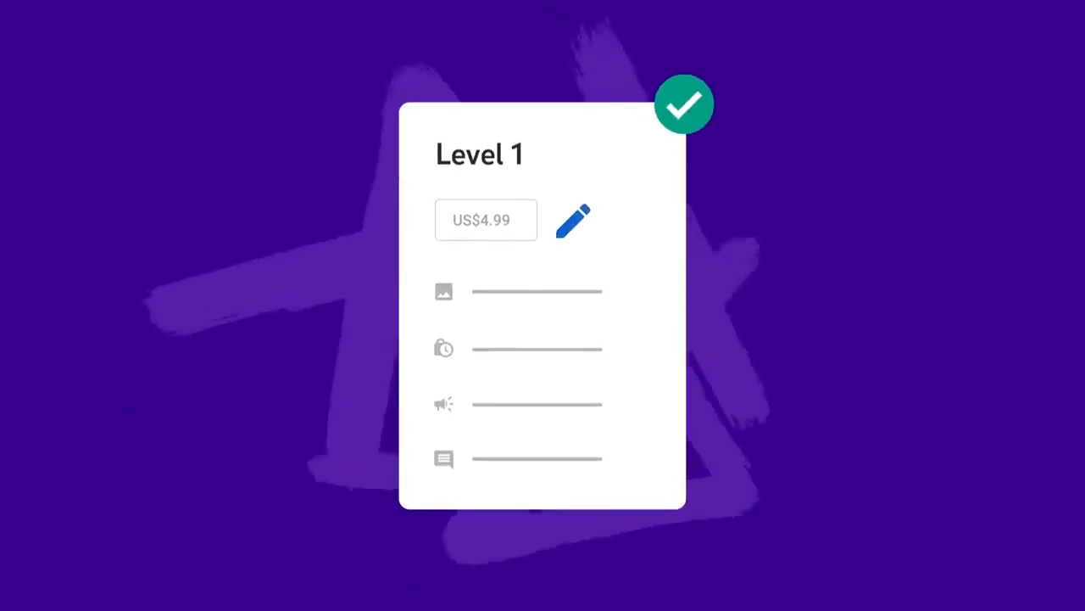
- Add the channel's /join link to the video description and draft the members-only thank-you post
left_click(573, 221)
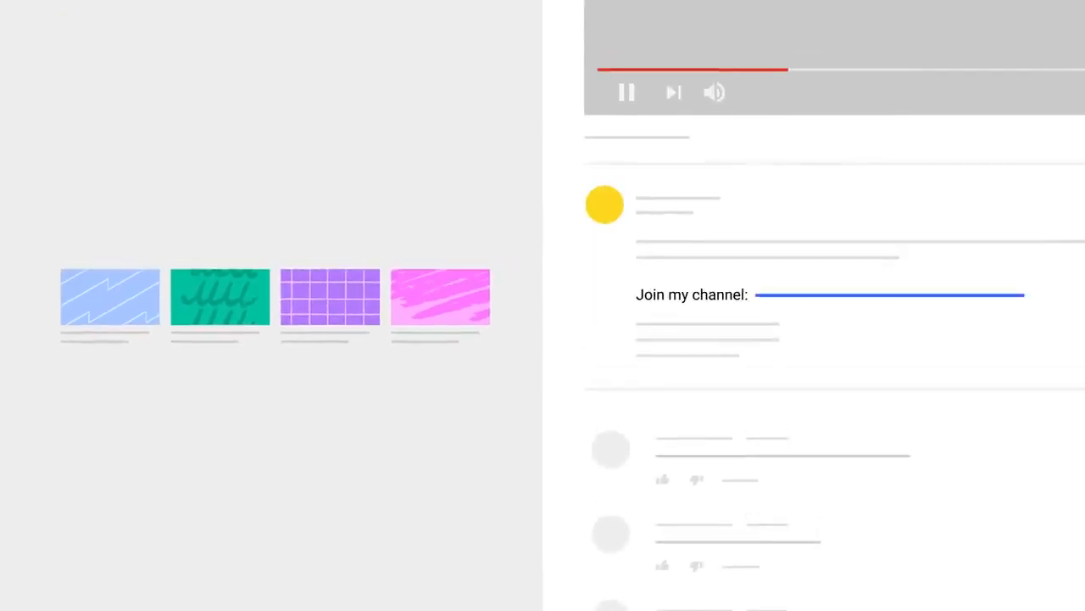
scroll("down", 3)
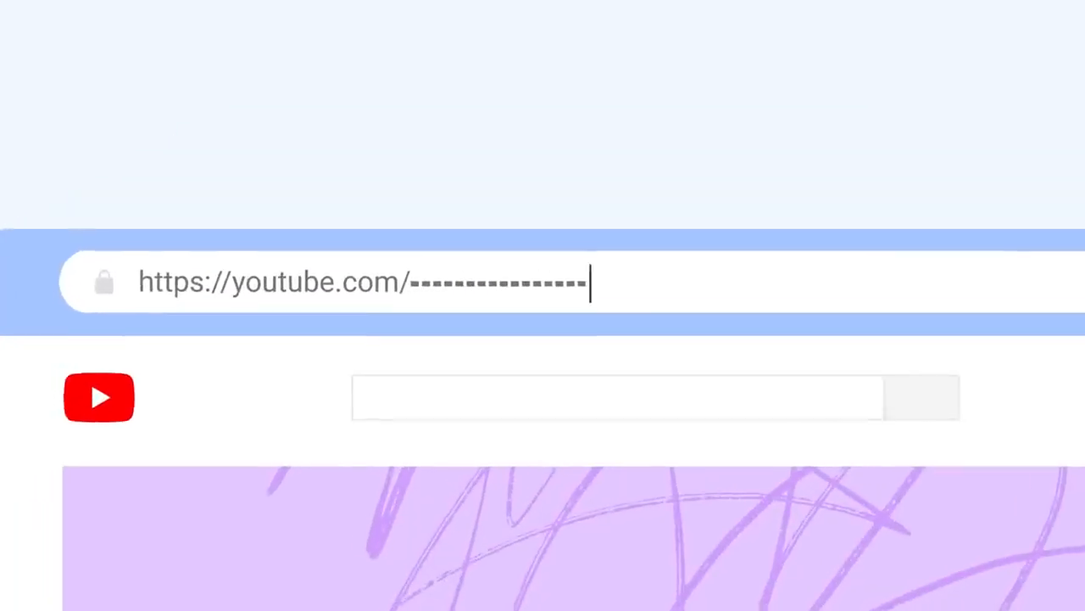
type("/join")
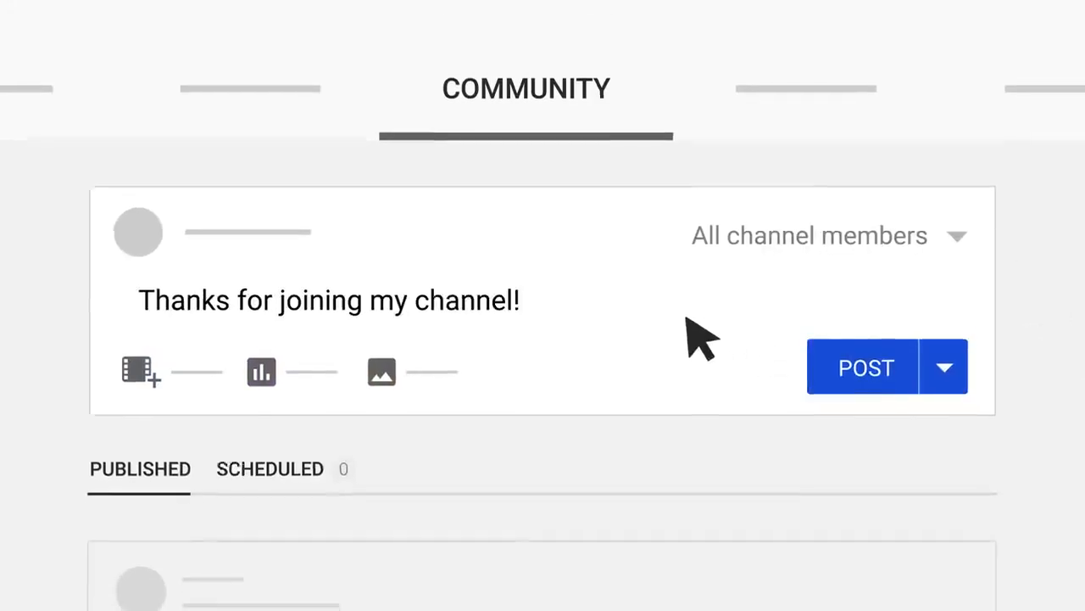
scroll("down", 3)
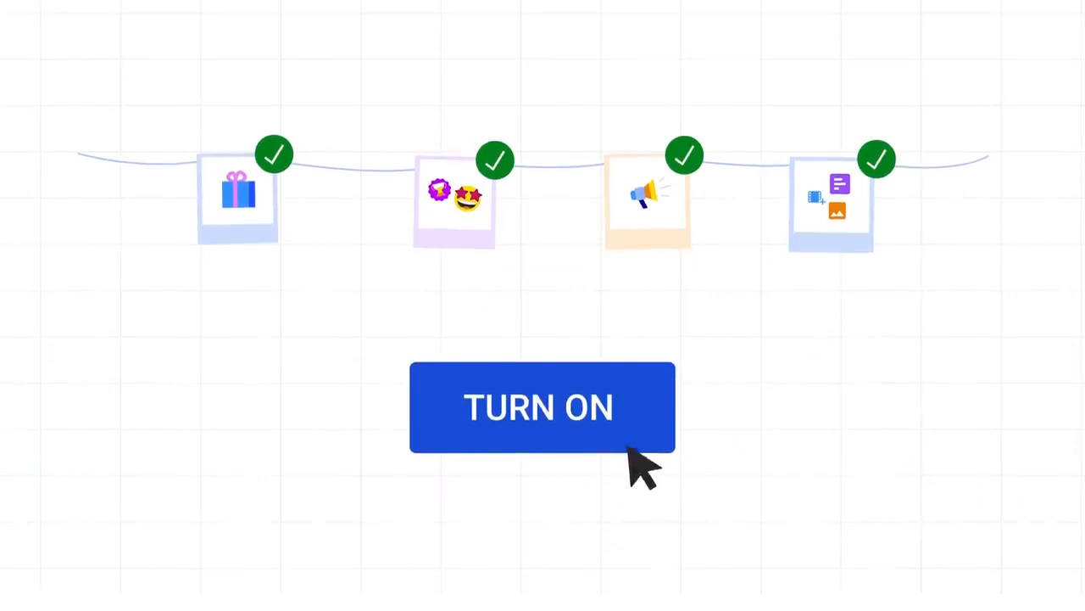
- Turn on channel memberships and confirm the JOIN button appears on the channel page
left_click(543, 407)
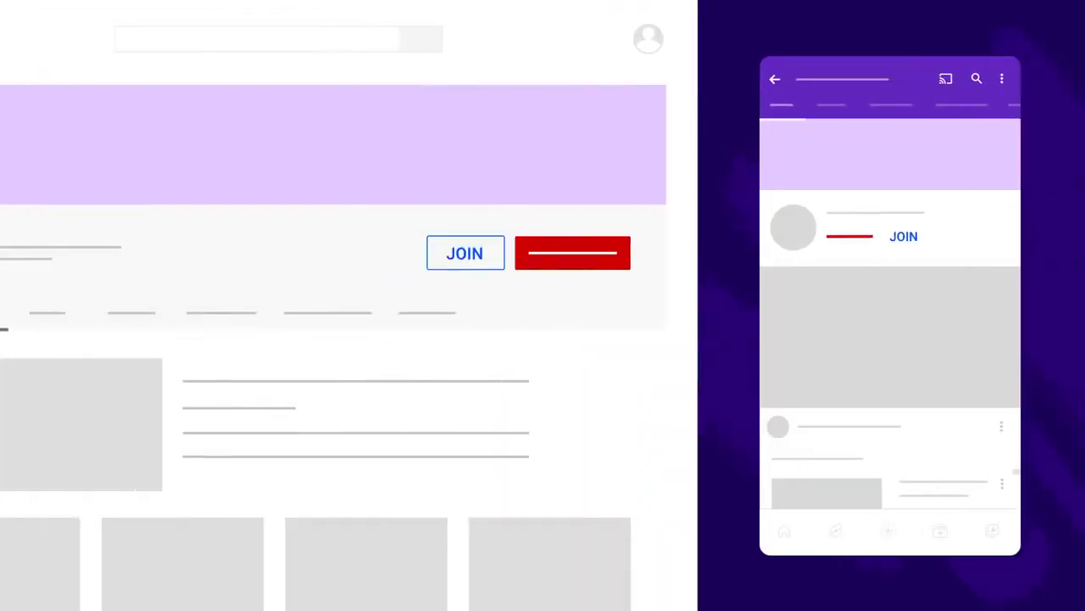
left_click(903, 235)
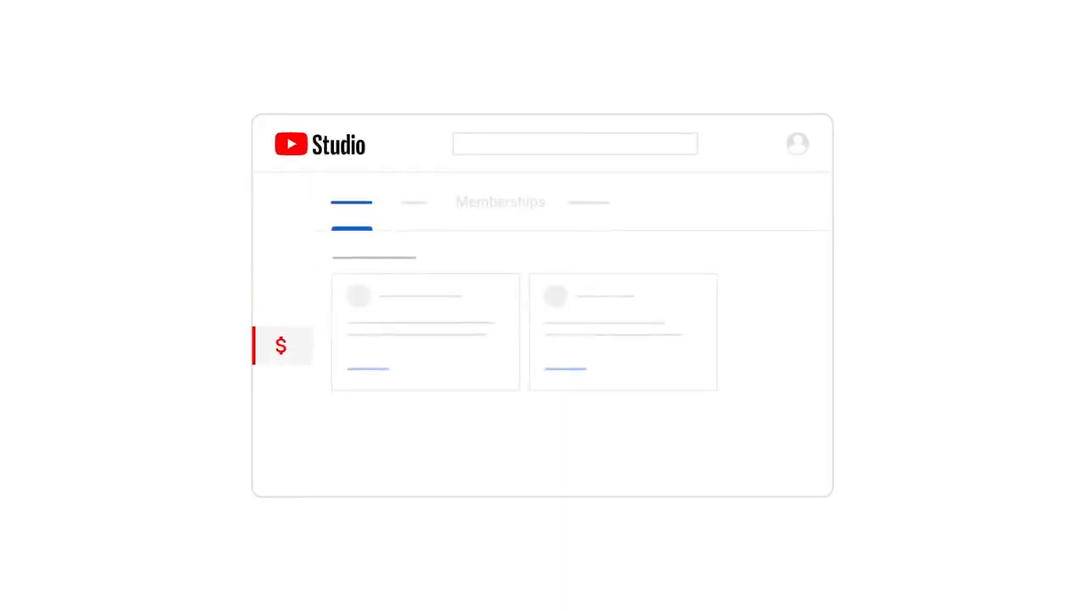
- Review the Memberships overview: $621 revenue, 63 members, 9 gained, 3 cancellations
left_click(500, 202)
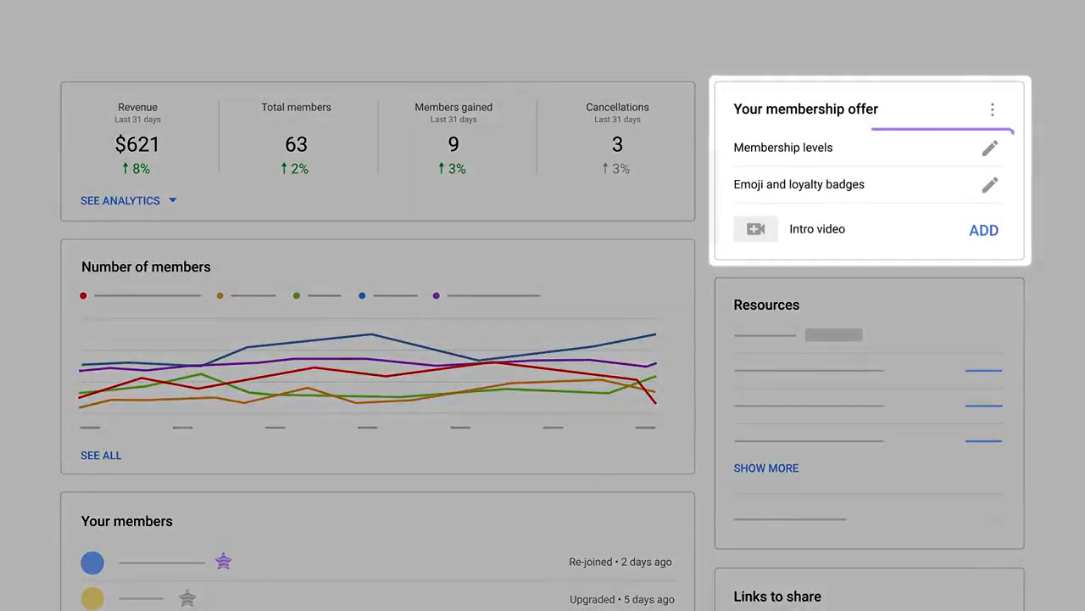
left_click(868, 146)
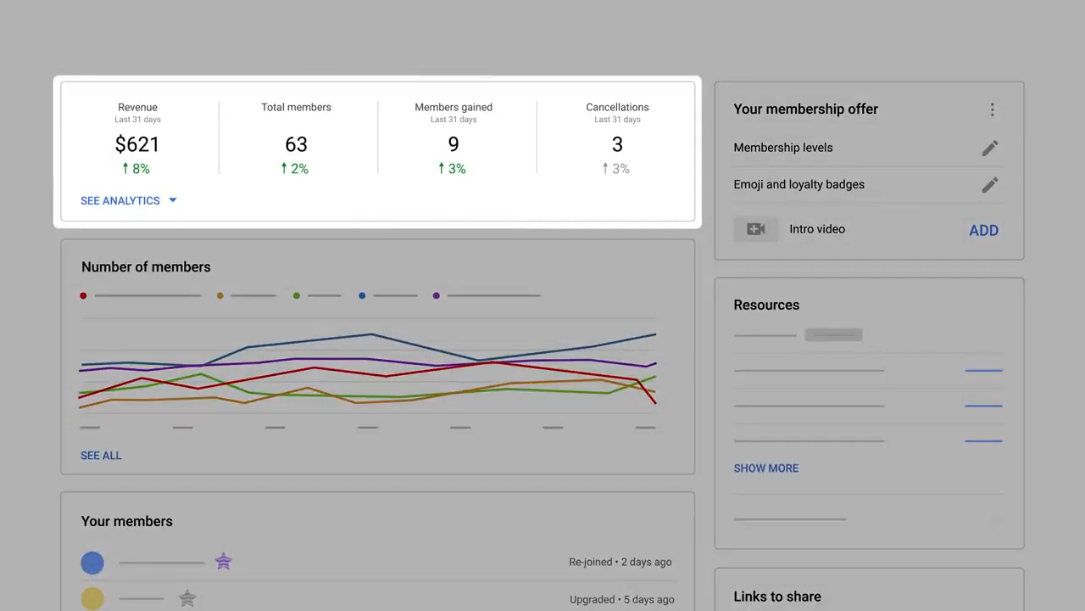
left_click(138, 137)
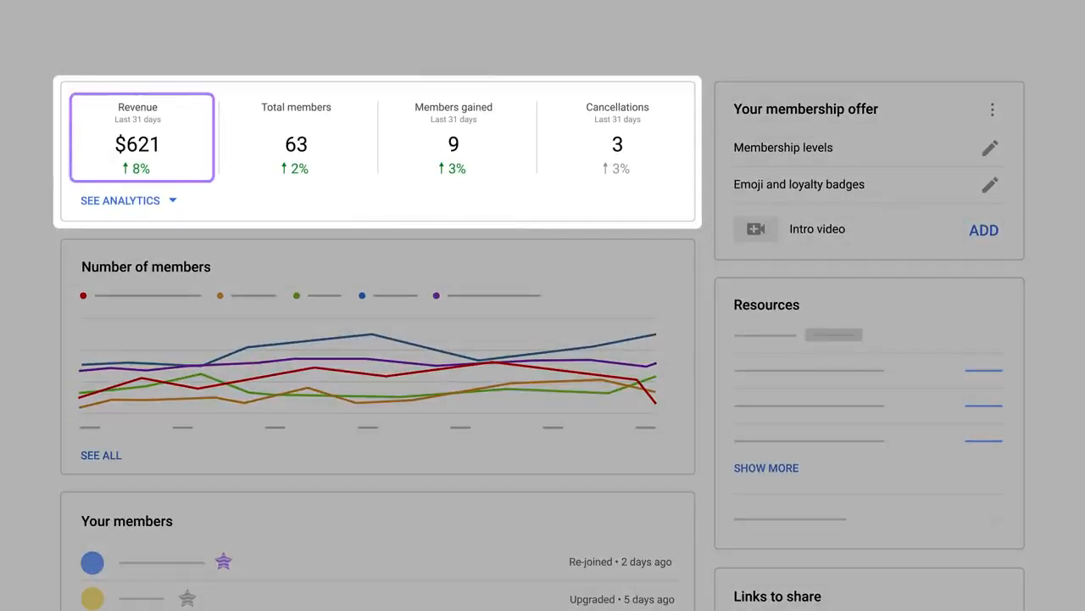
left_click(295, 137)
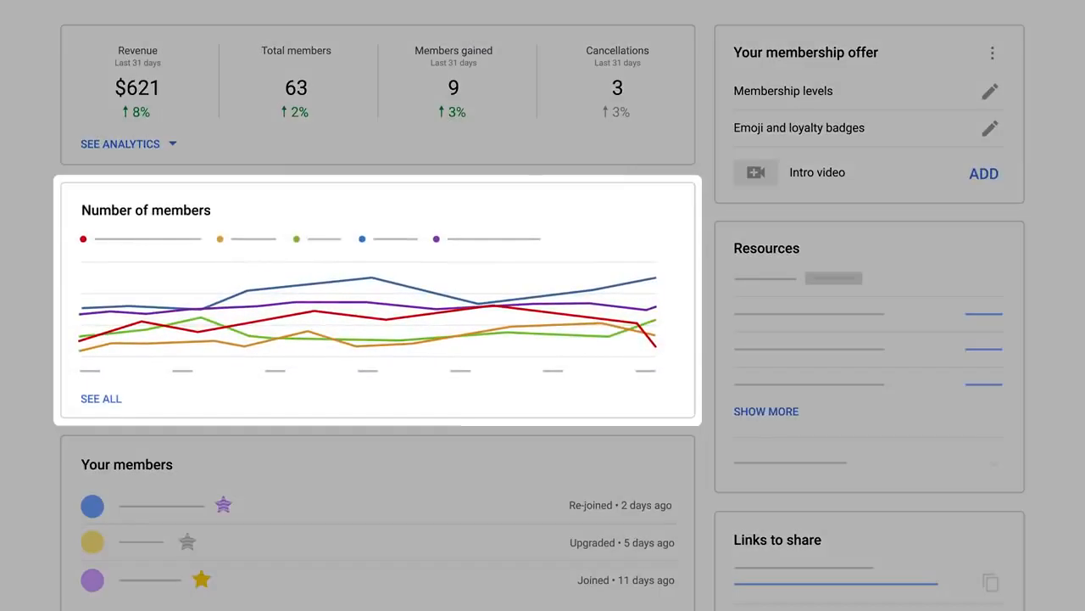
- Look over the member lists and expand Recent comments by members via SEE MORE
scroll("down", 3)
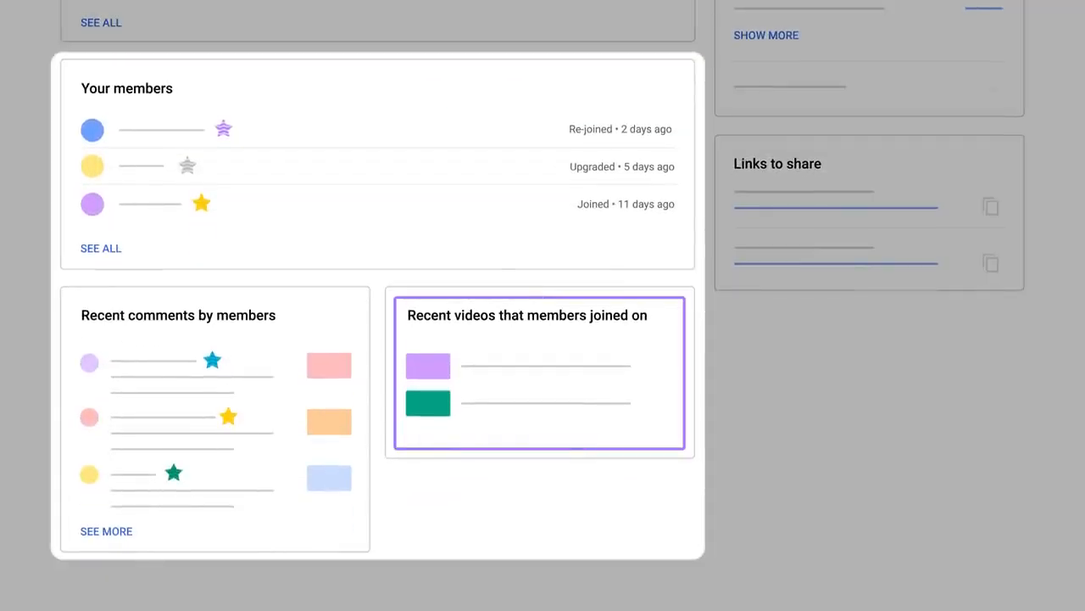
left_click(214, 421)
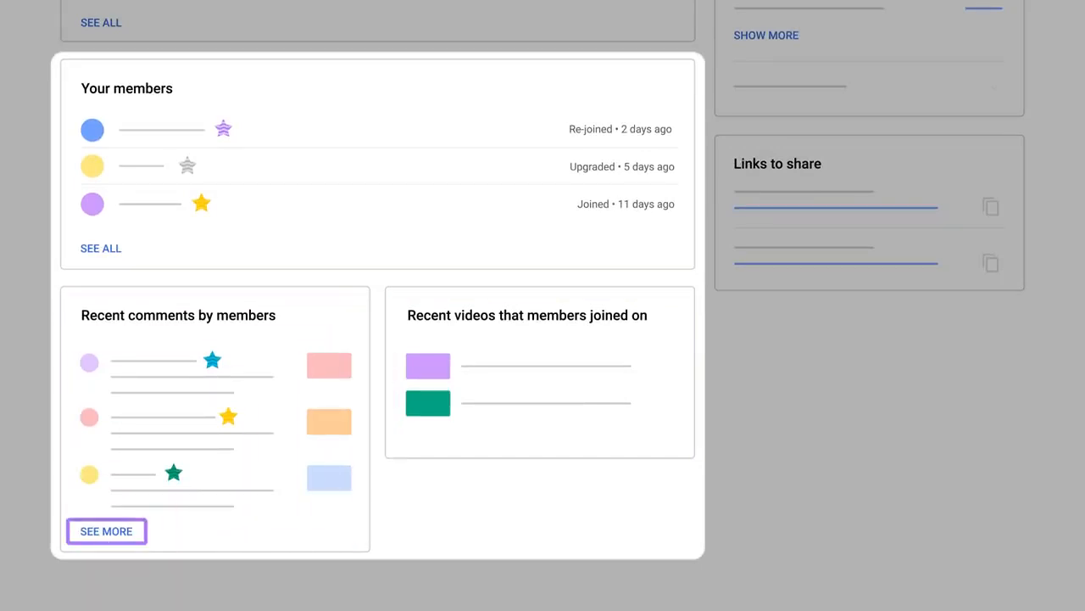
left_click(105, 530)
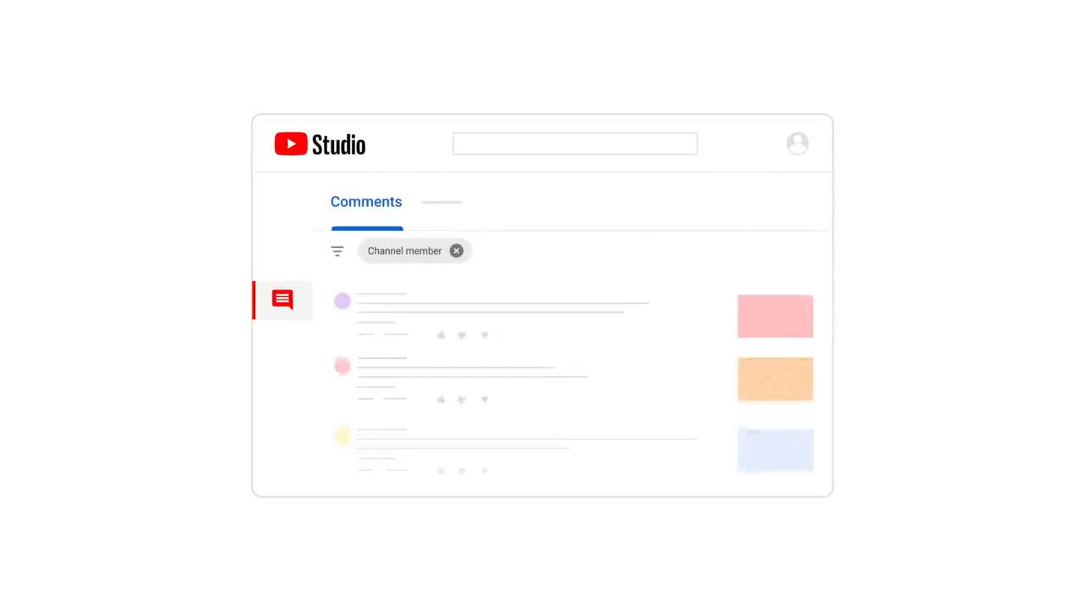